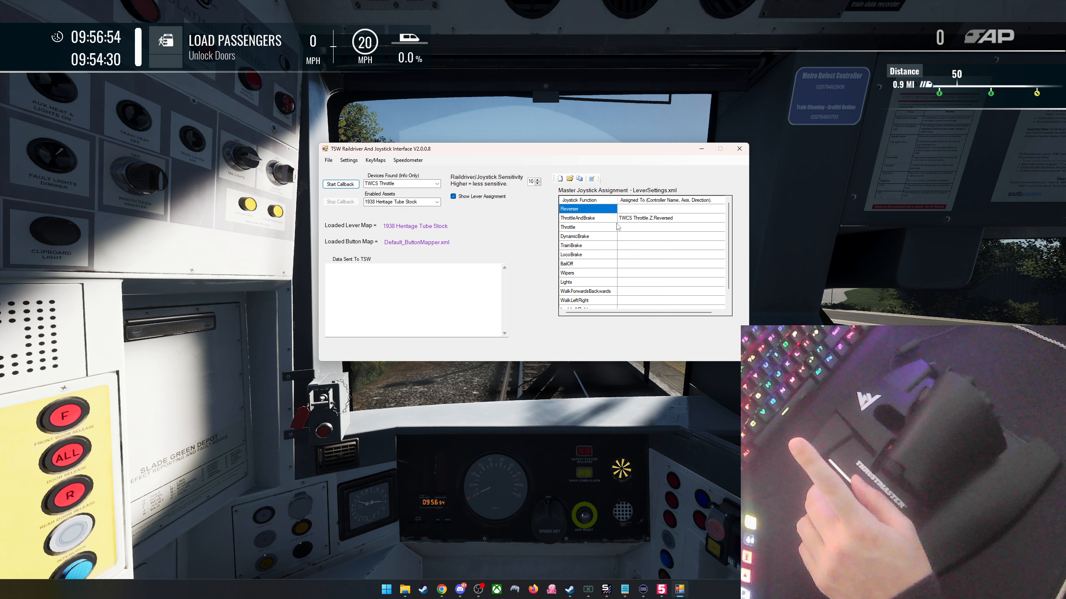
Confirm the ThrottleAndBrake assignment, start the callback connecting to TSW, and refocus the game cab.
{"action": "left_click", "coordinate": [657, 218]}
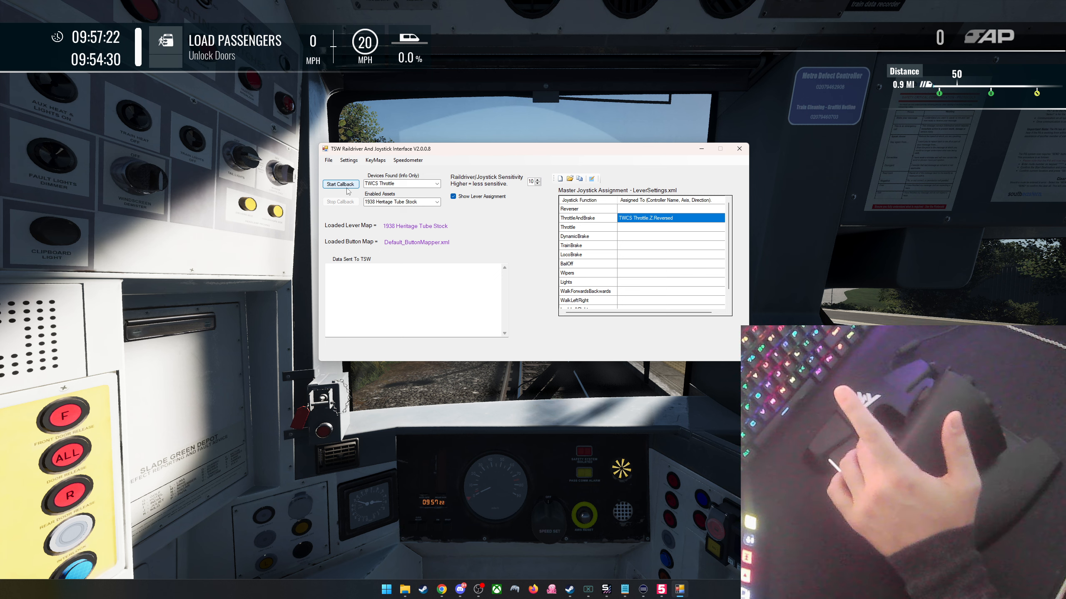
{"action": "left_click", "coordinate": [340, 184]}
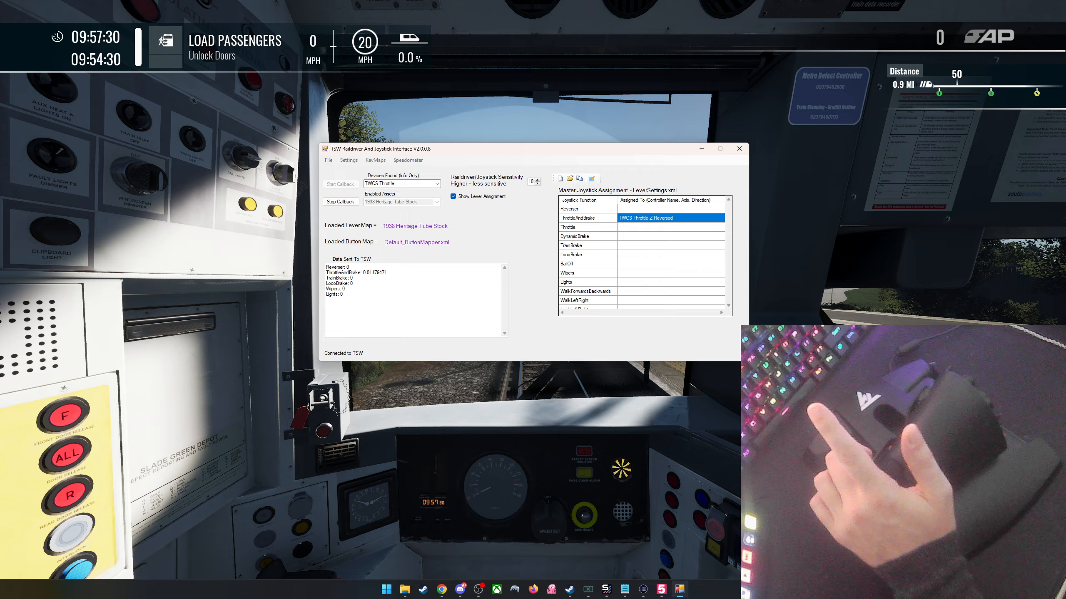
{"action": "left_click", "coordinate": [740, 148]}
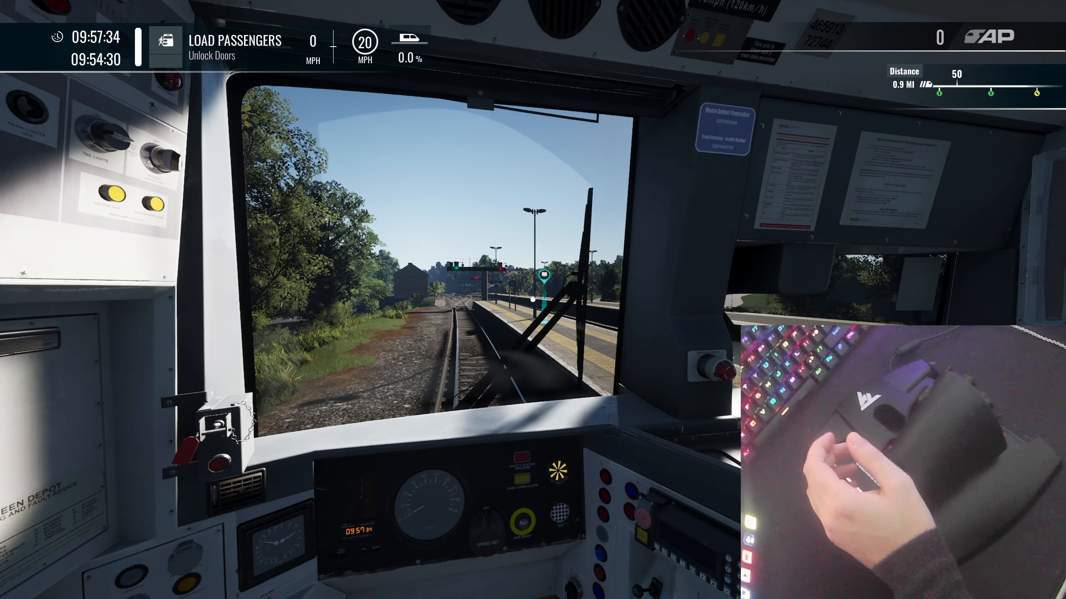